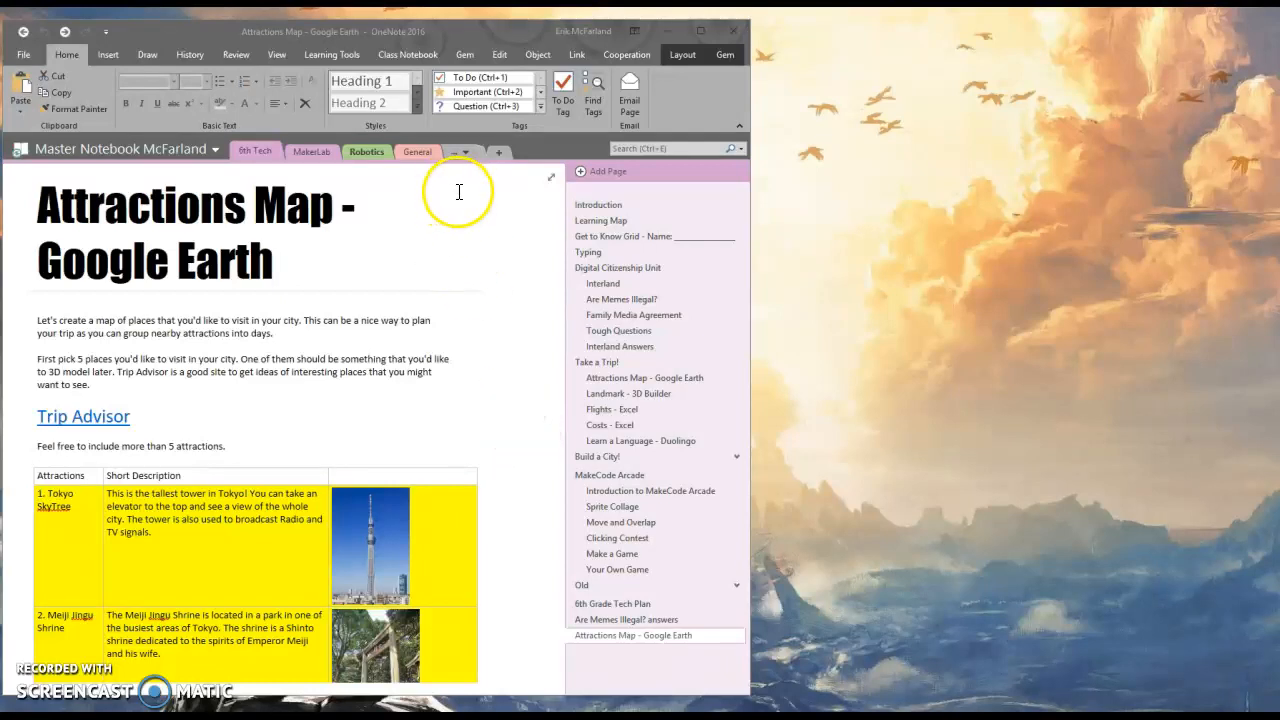
mouse_move(156, 240)
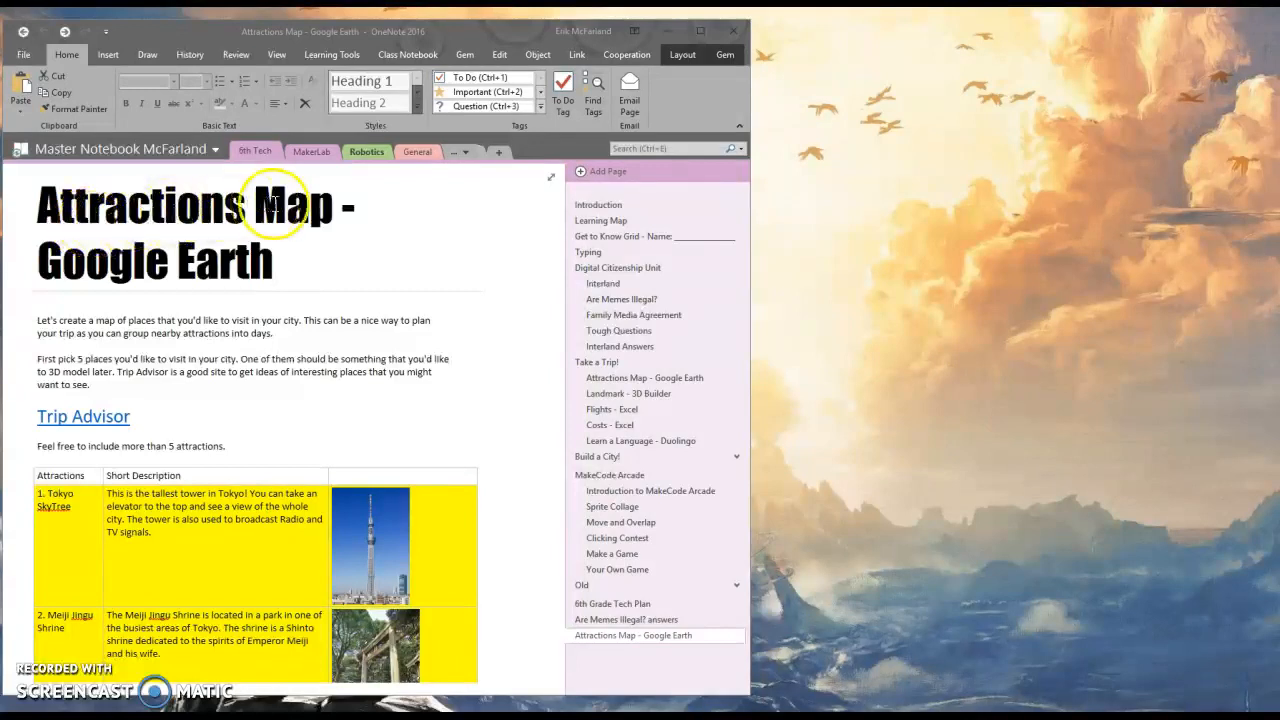
mouse_move(216, 248)
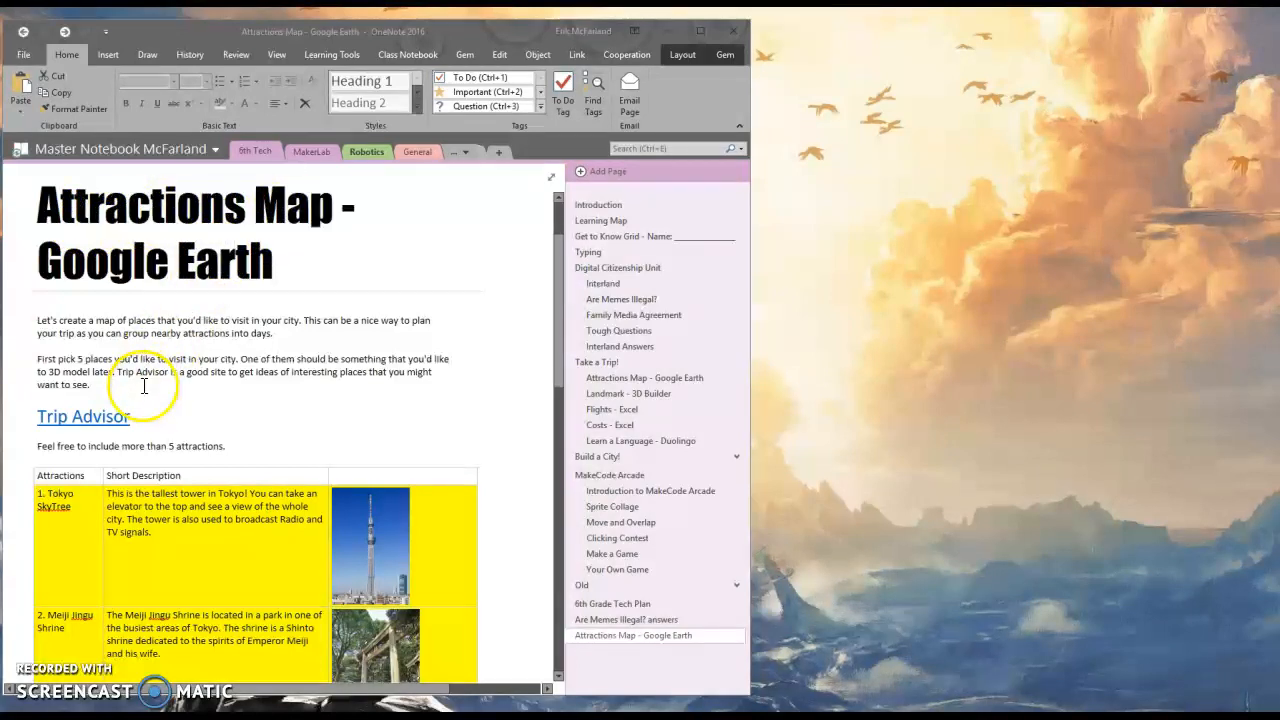
Scroll the attractions page to the Google Earth link and follow it into Chrome
scroll("down", 3)
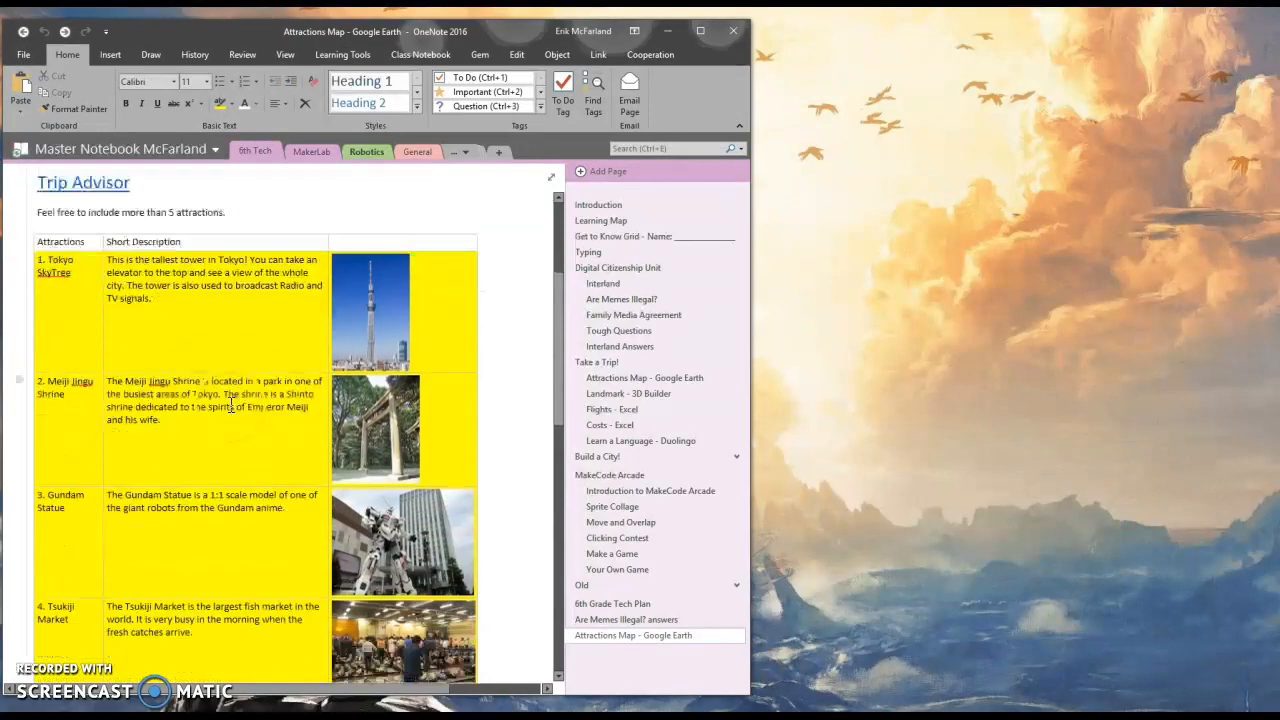
scroll("down", 3)
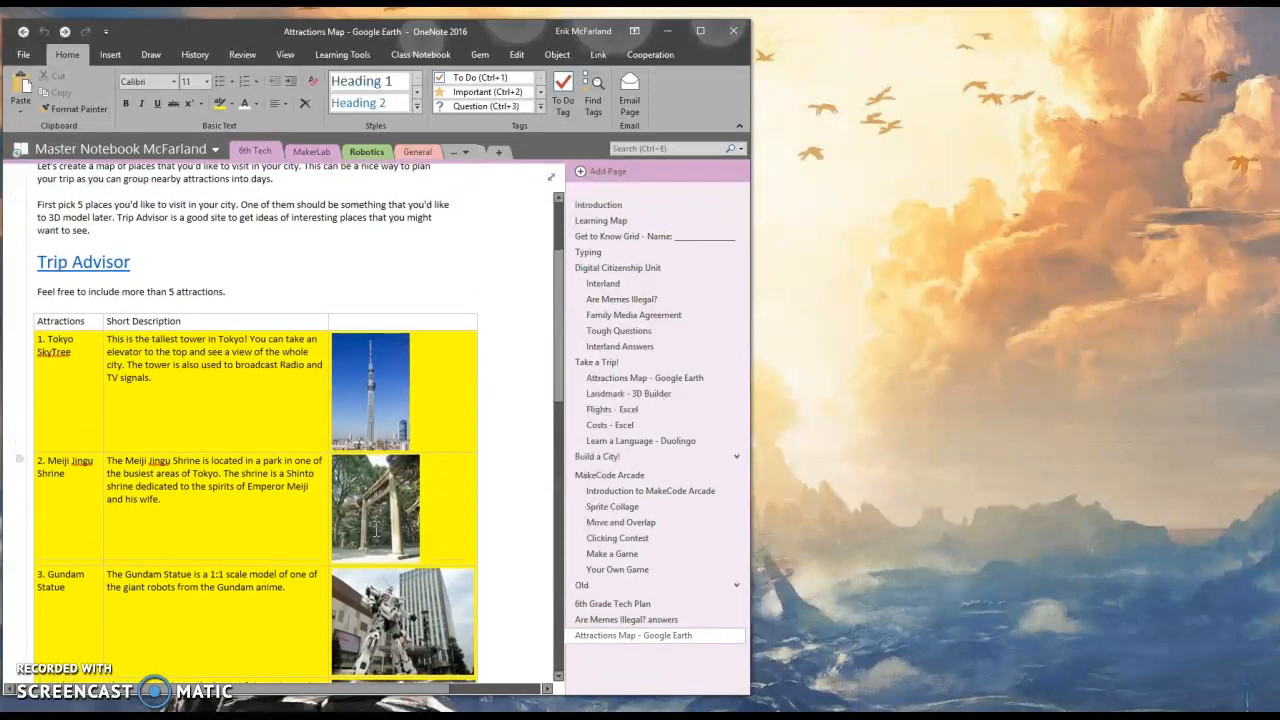
scroll("up", 3)
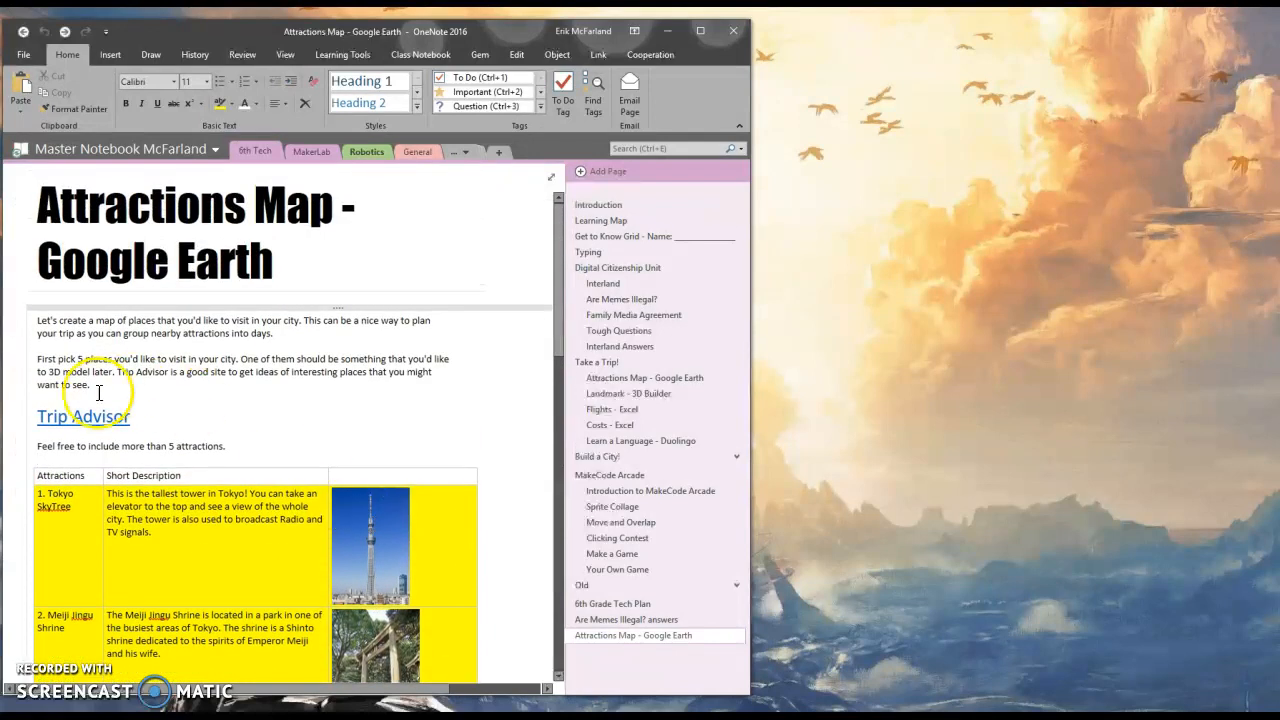
mouse_move(70, 434)
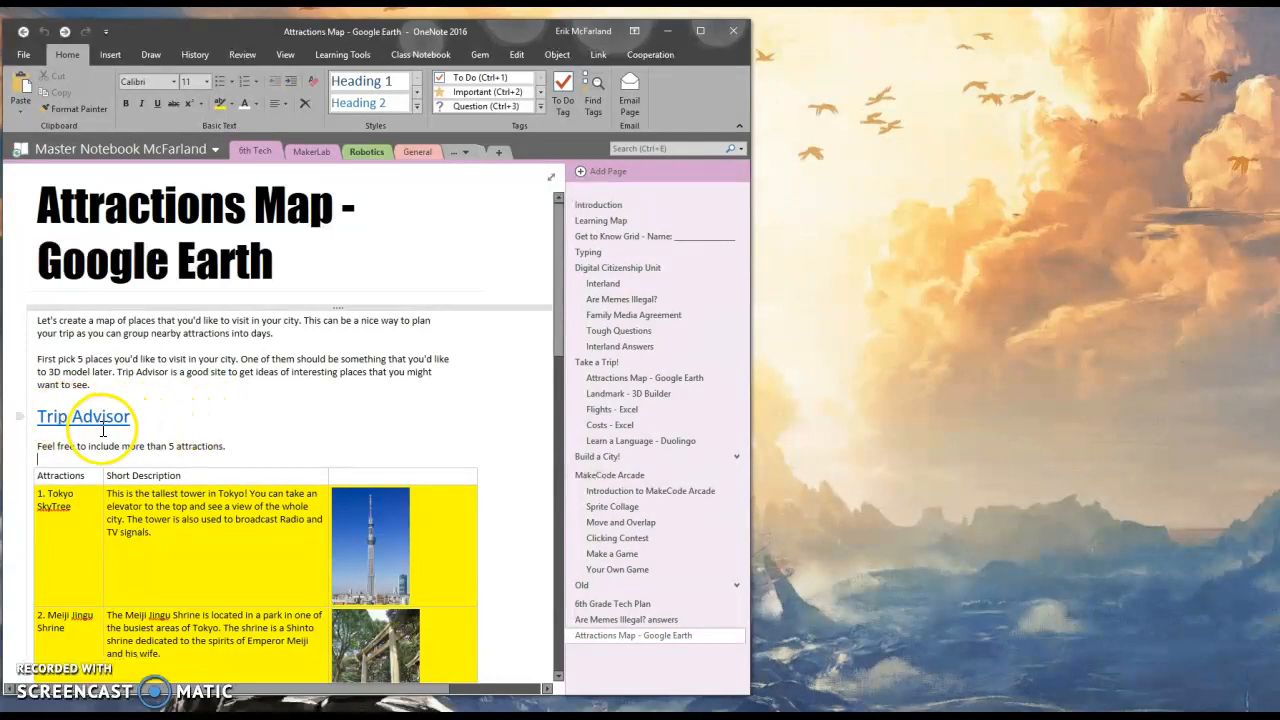
scroll("down", 3)
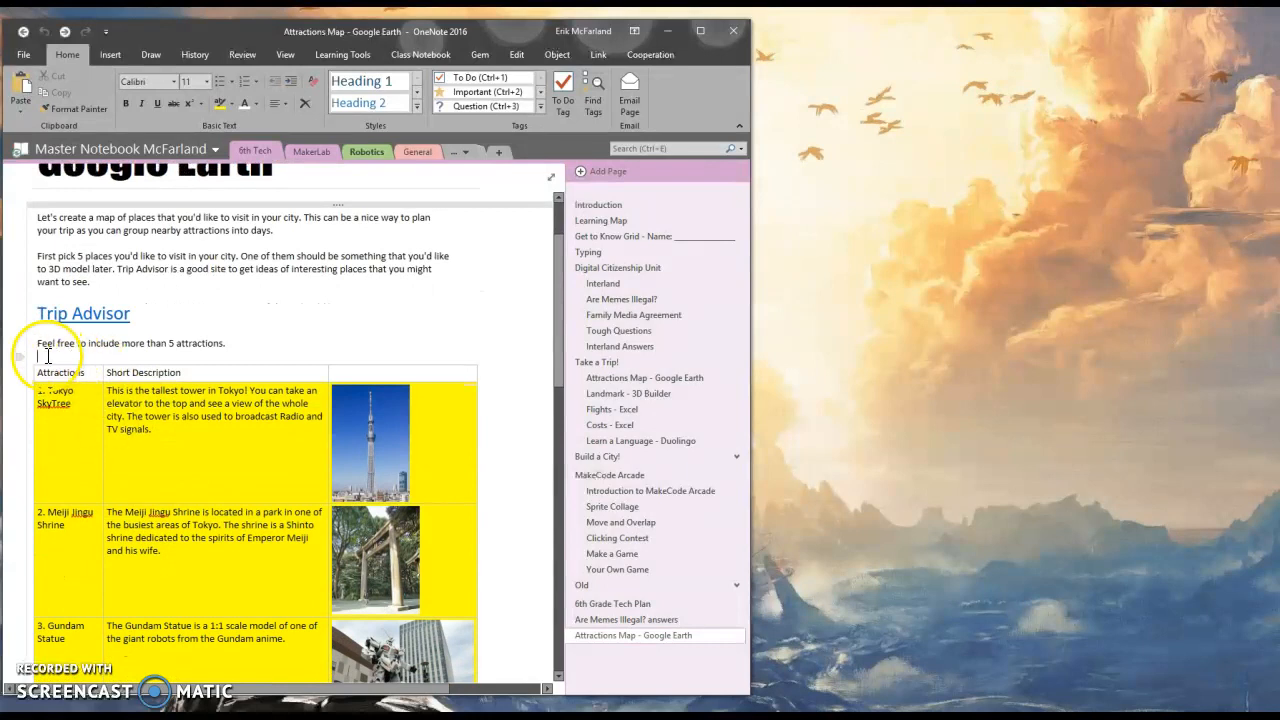
scroll("down", 3)
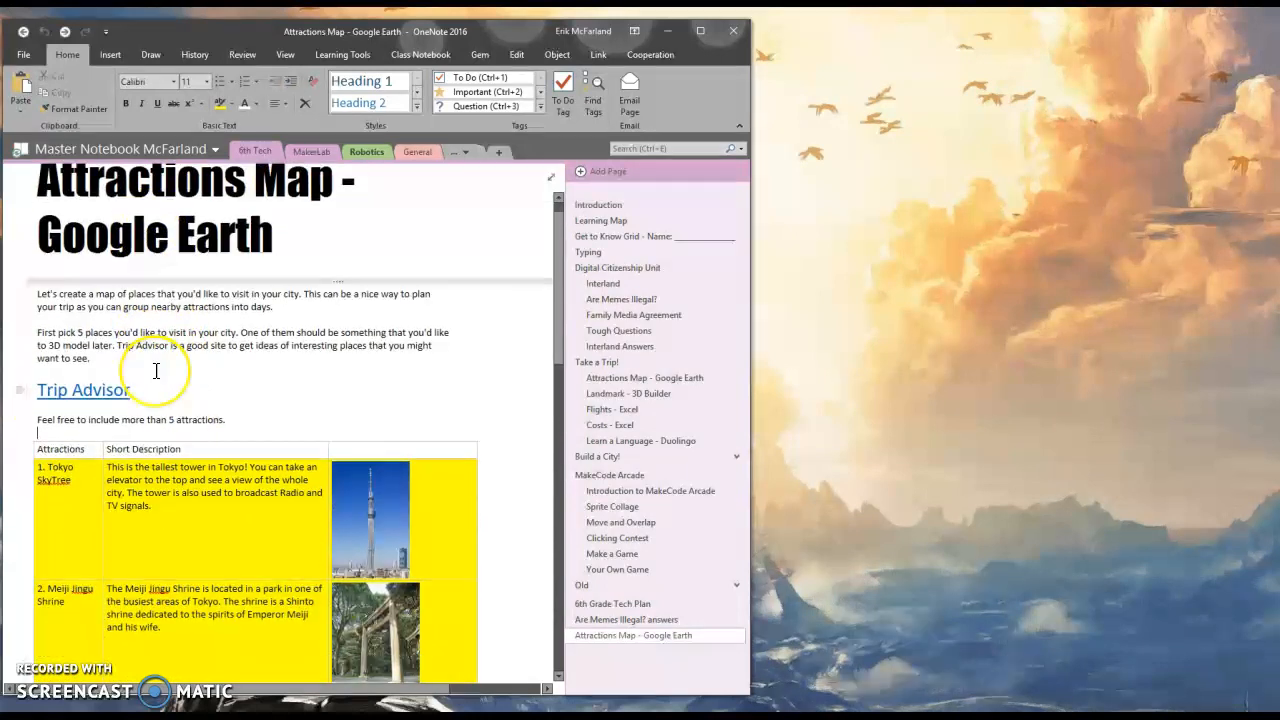
scroll("down", 3)
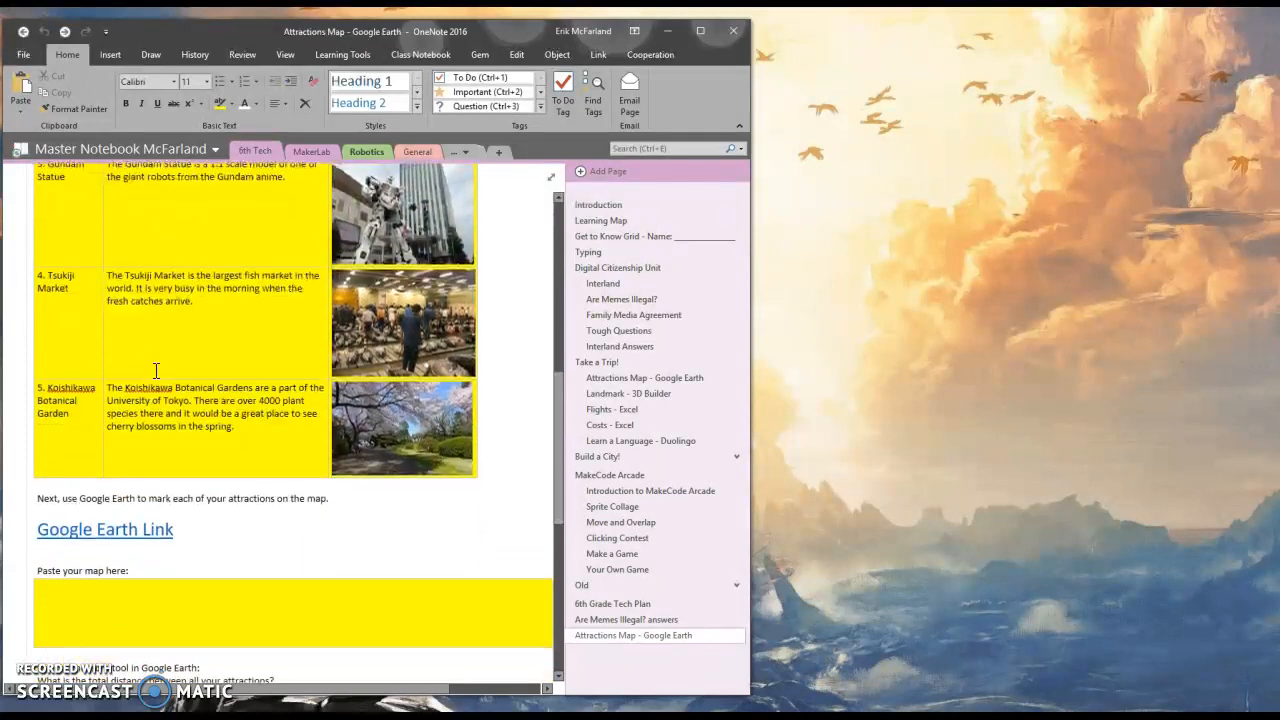
mouse_move(82, 538)
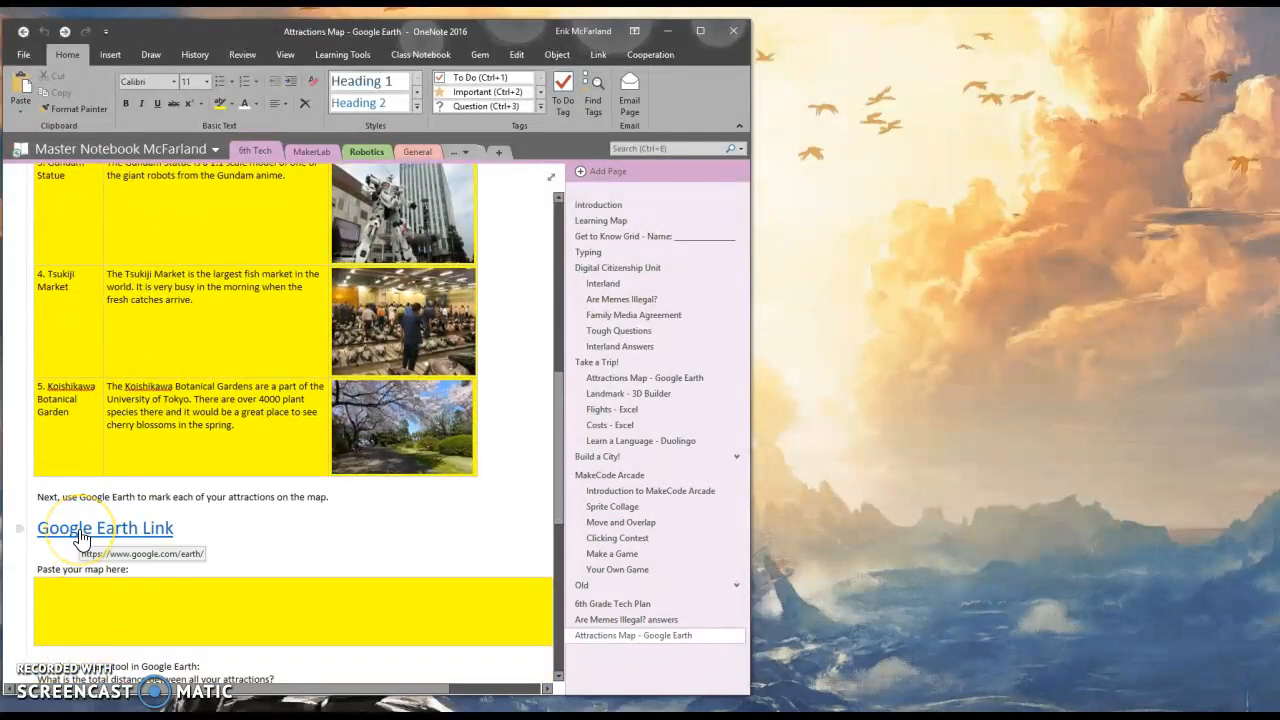
left_click(104, 528)
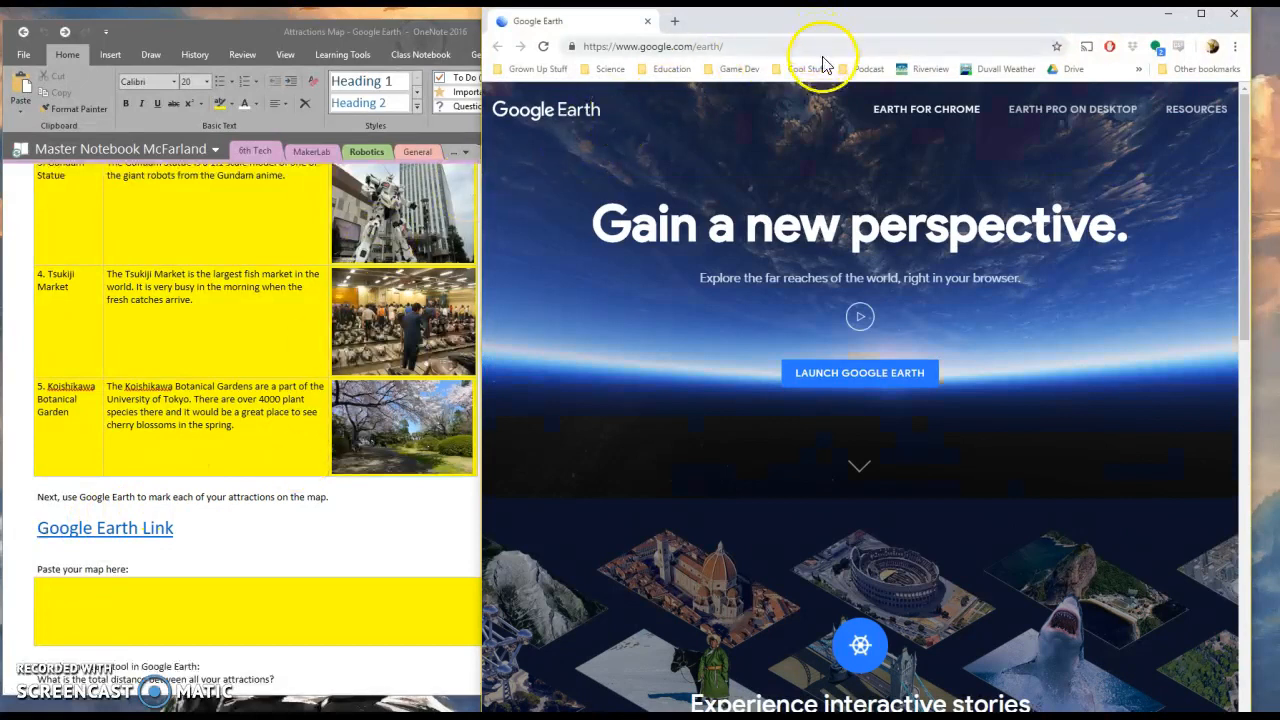
mouse_move(790, 16)
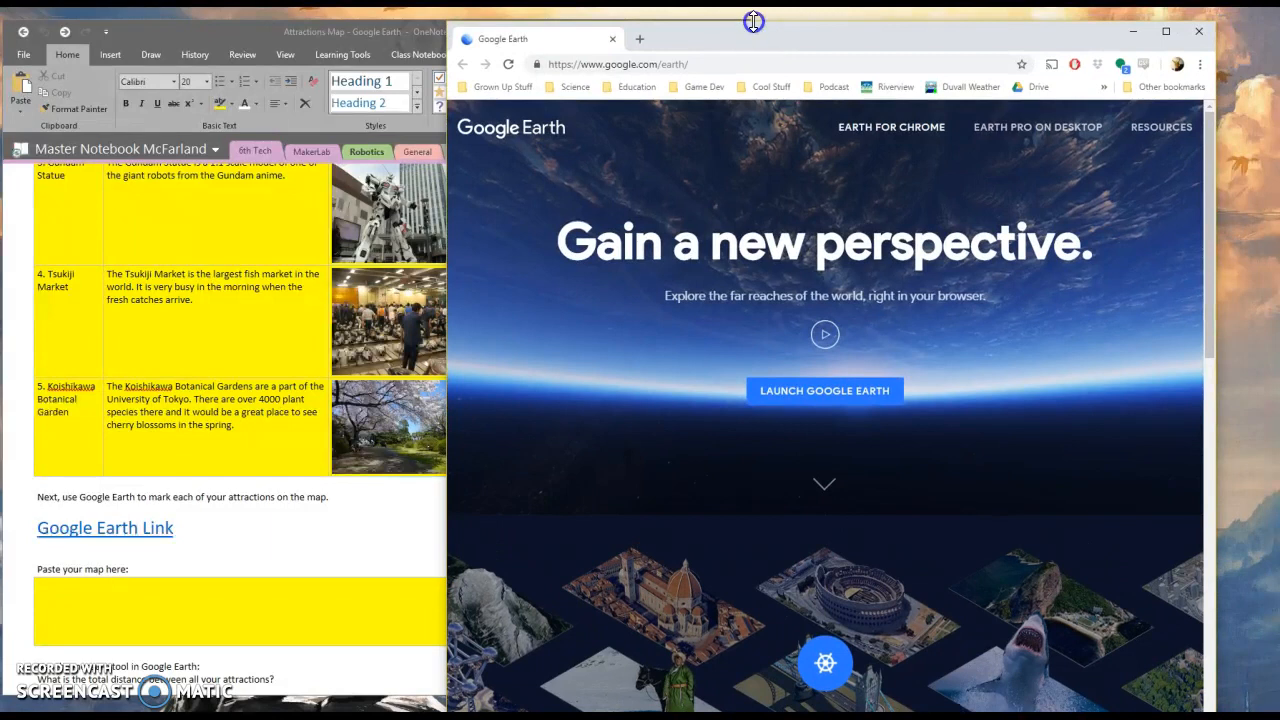
Arrange the Chrome window beside OneNote and launch the Google Earth web globe
left_click_drag(752, 22, 744, 40)
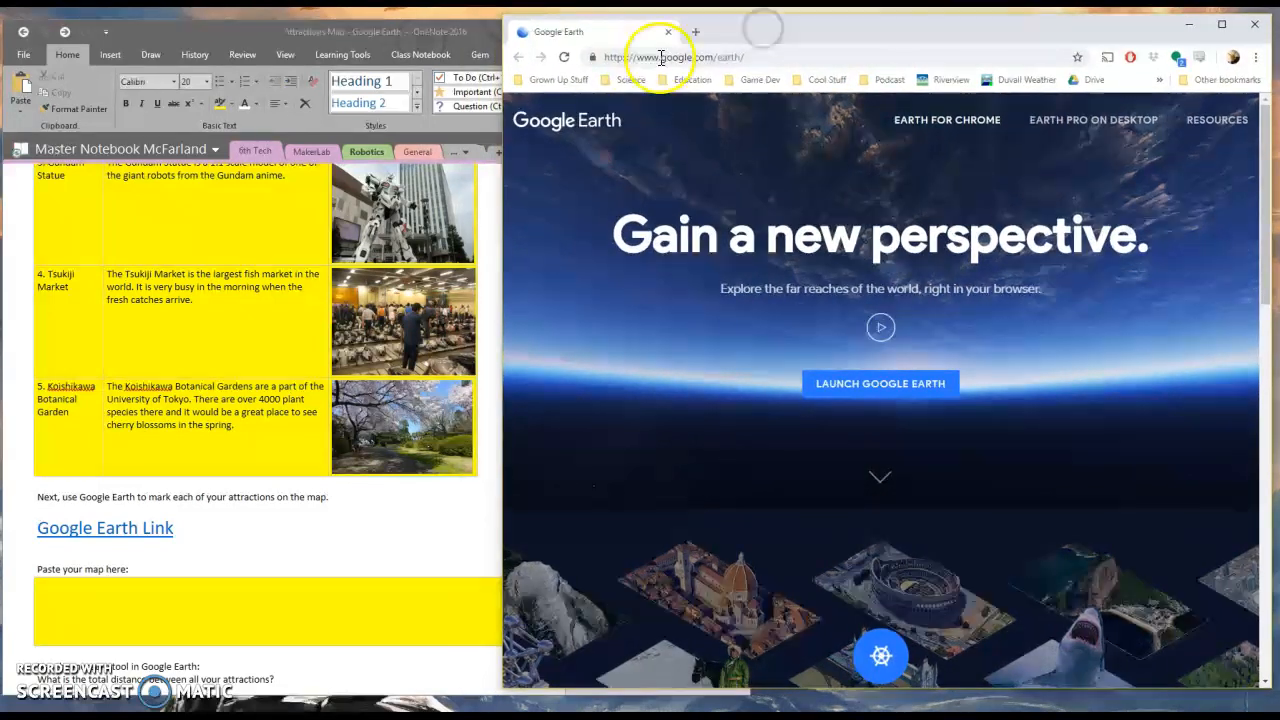
left_click(684, 56)
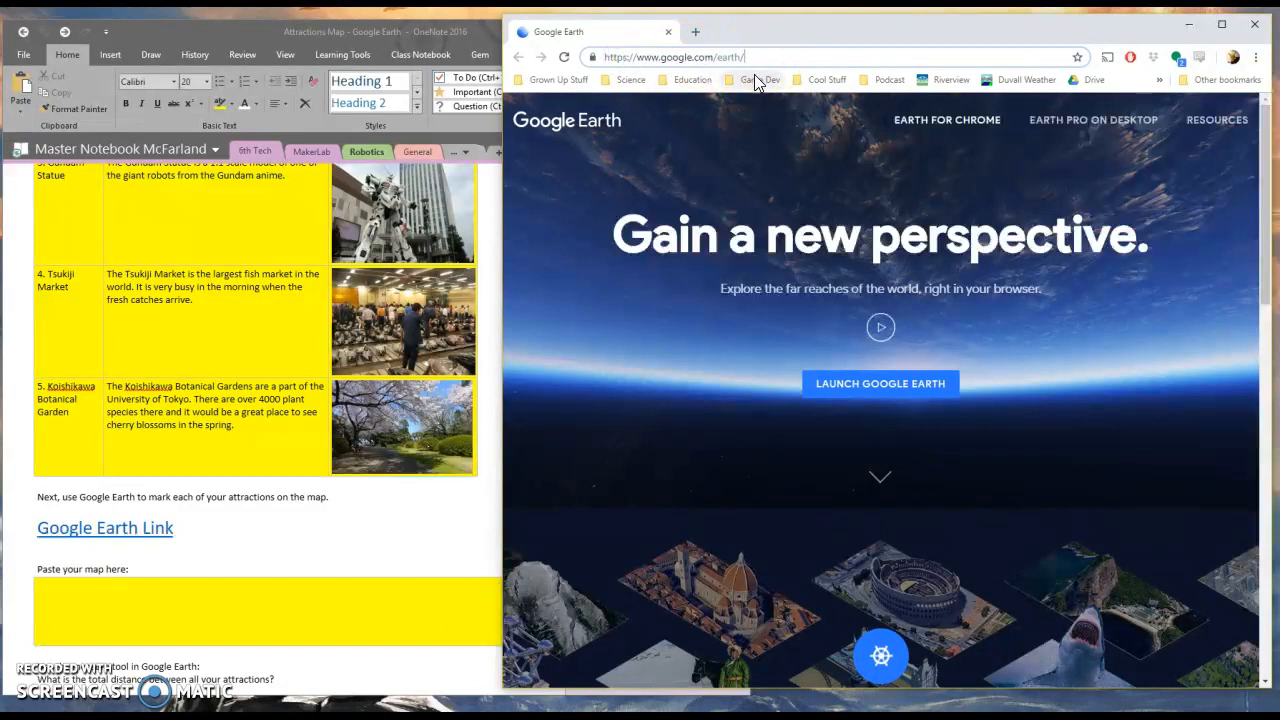
left_click(880, 384)
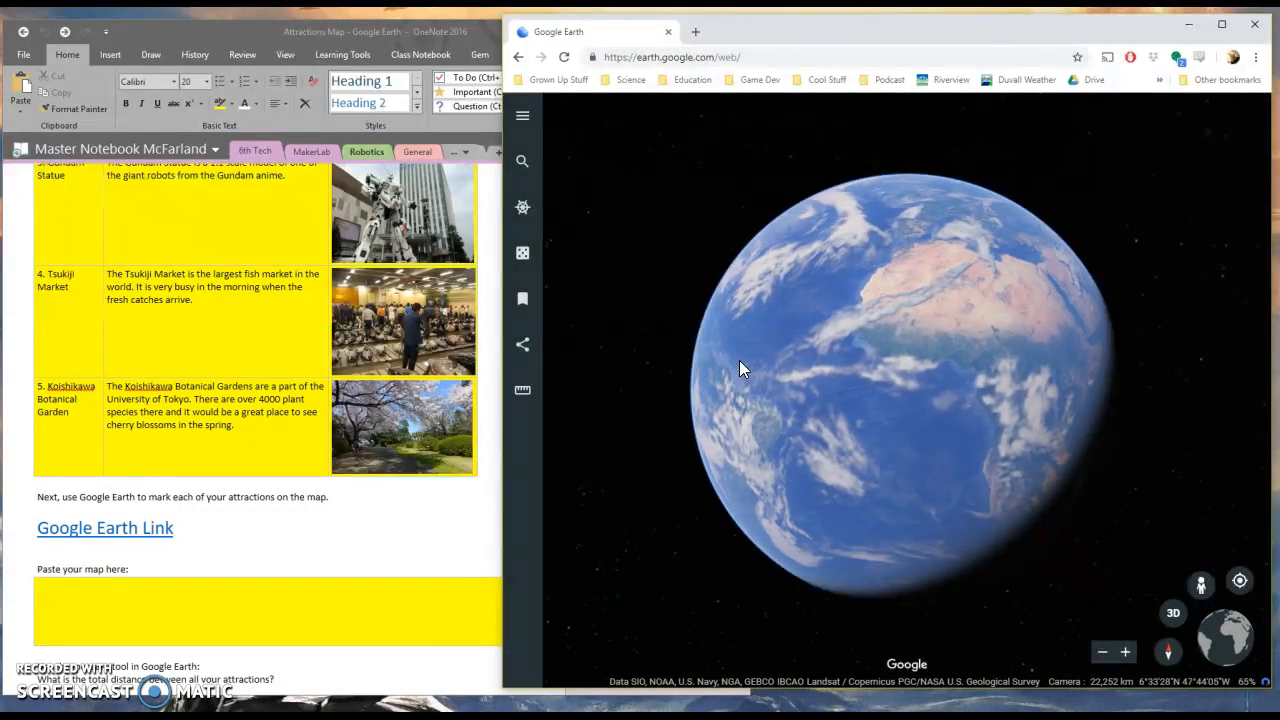
Search for Tokyo Skytree and fly to it from the suggestion list
left_click(828, 420)
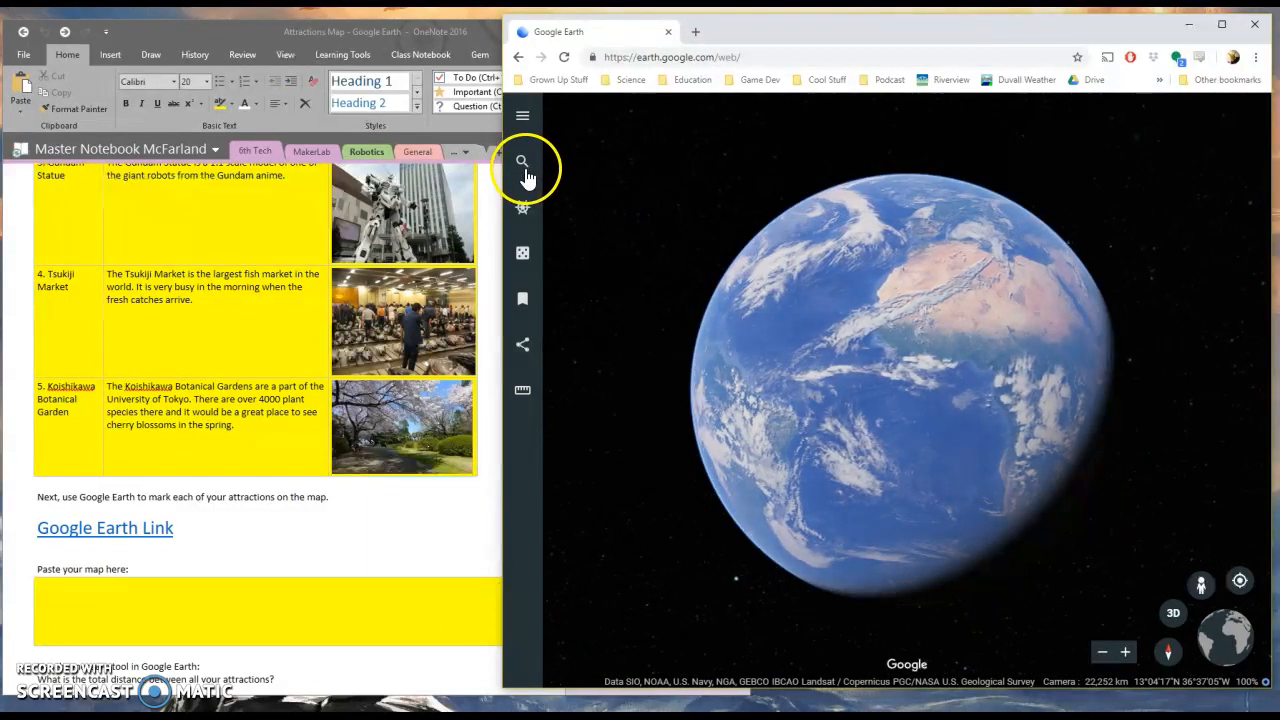
mouse_move(522, 160)
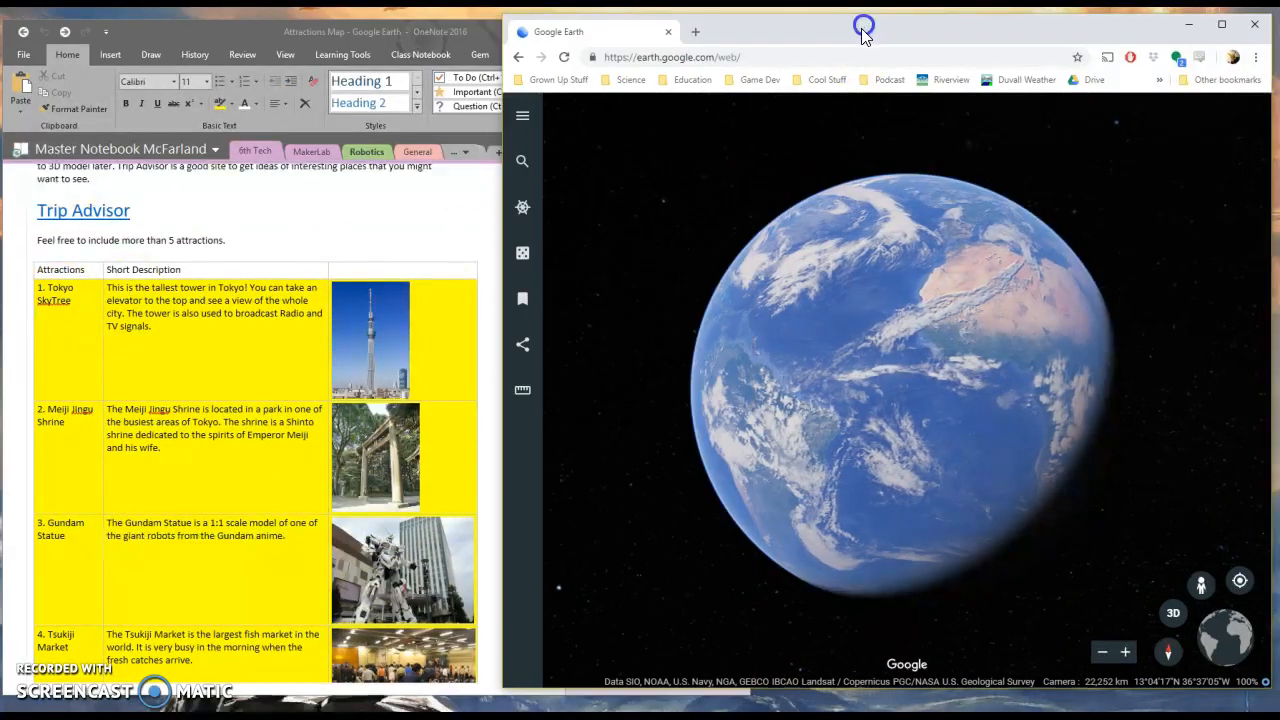
left_click(522, 160)
type("T")
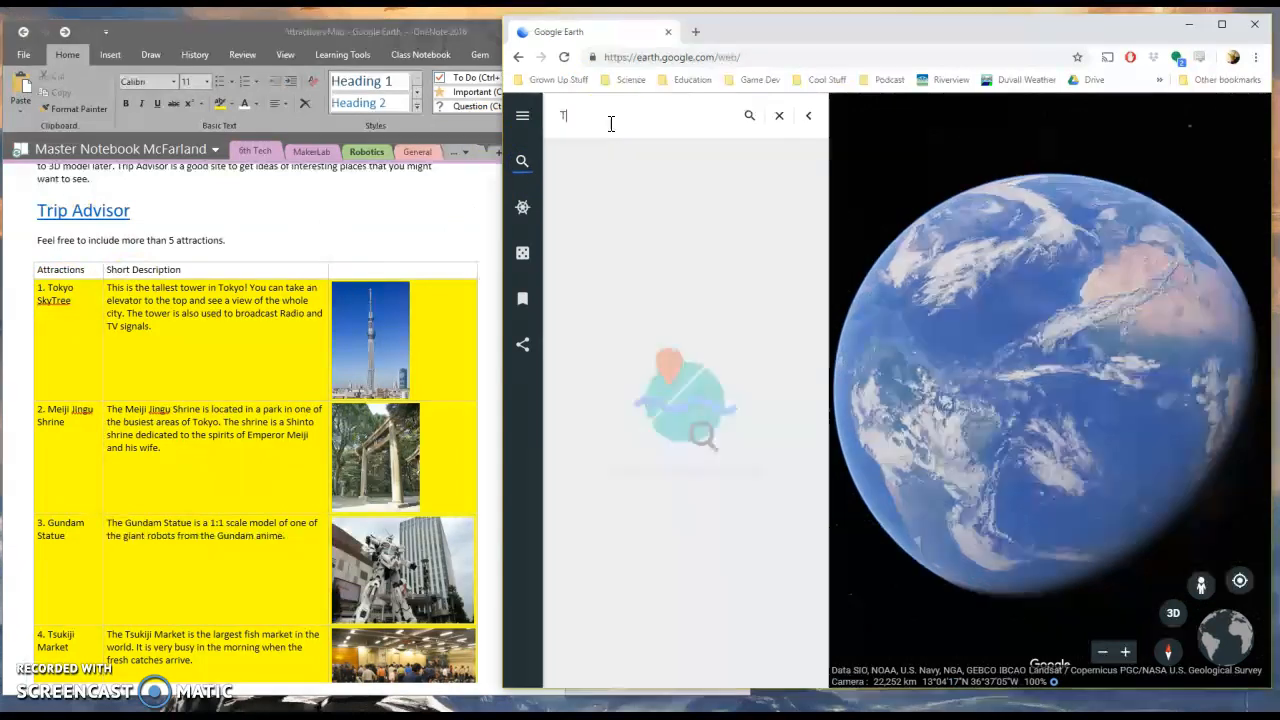
type("okyo Sky")
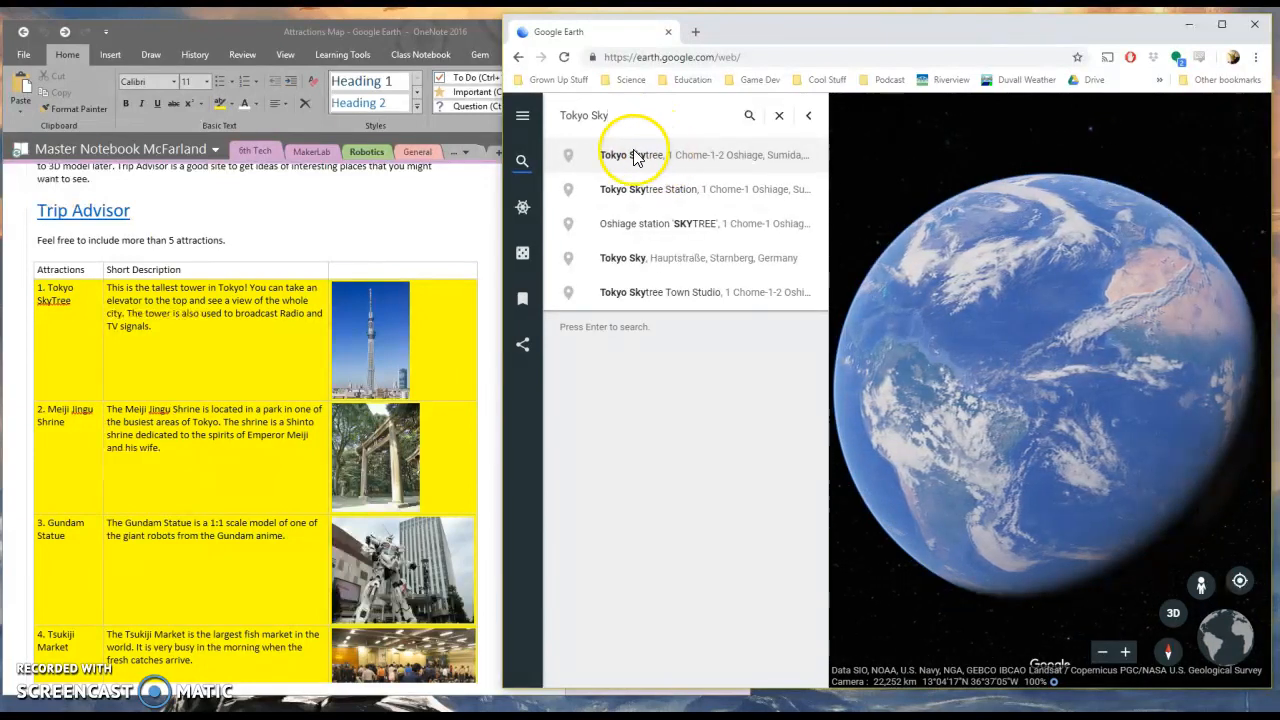
left_click(632, 156)
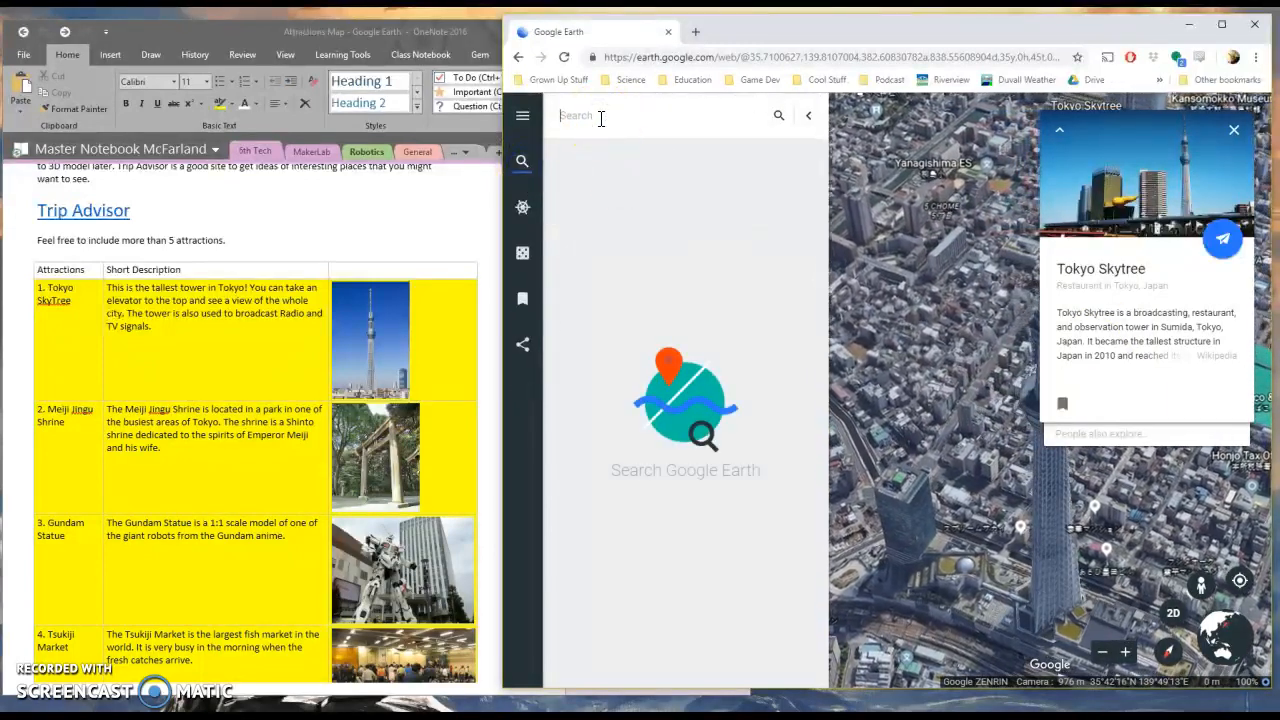
Search for Meiji Jingu and bookmark it to saved places
type("M")
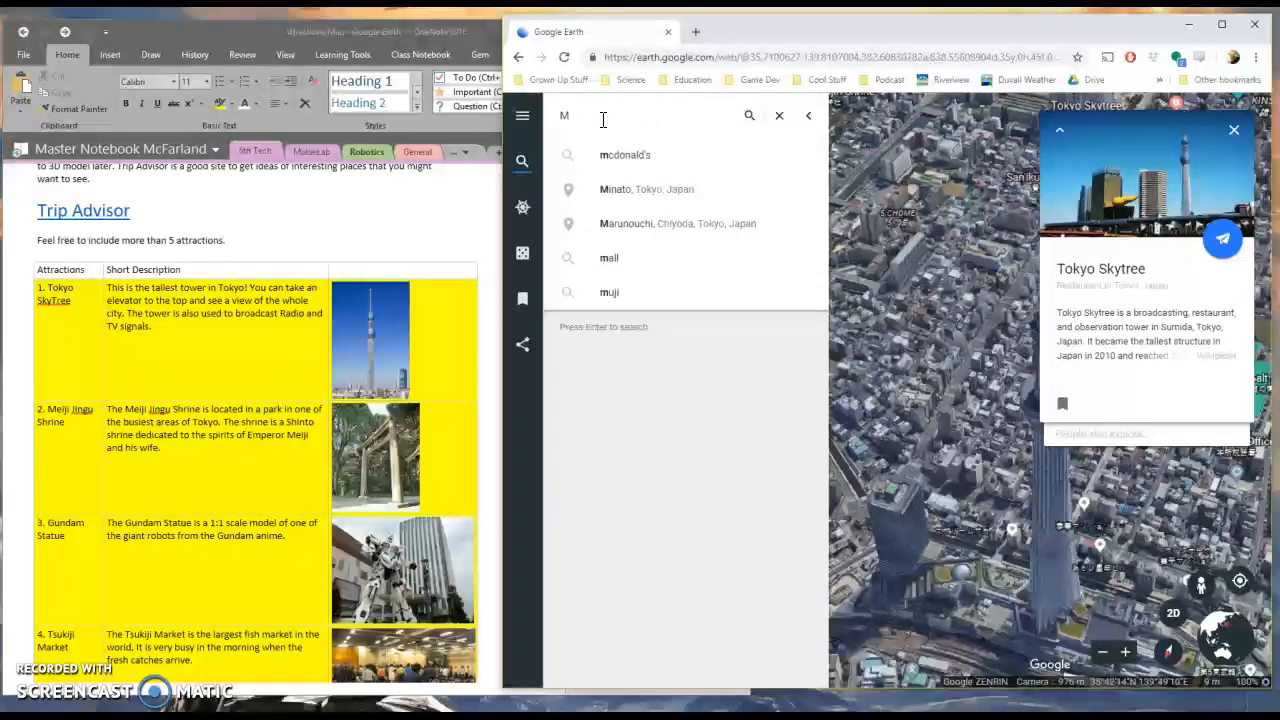
type("eiji")
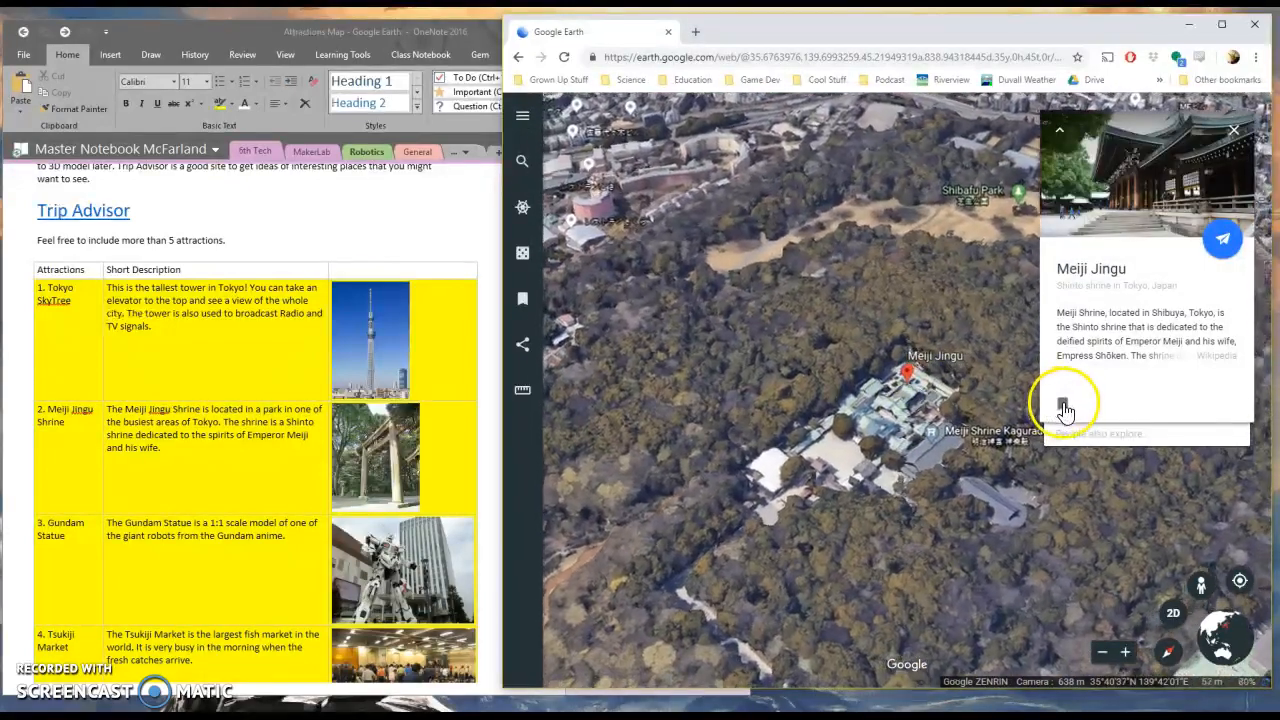
left_click(1064, 408)
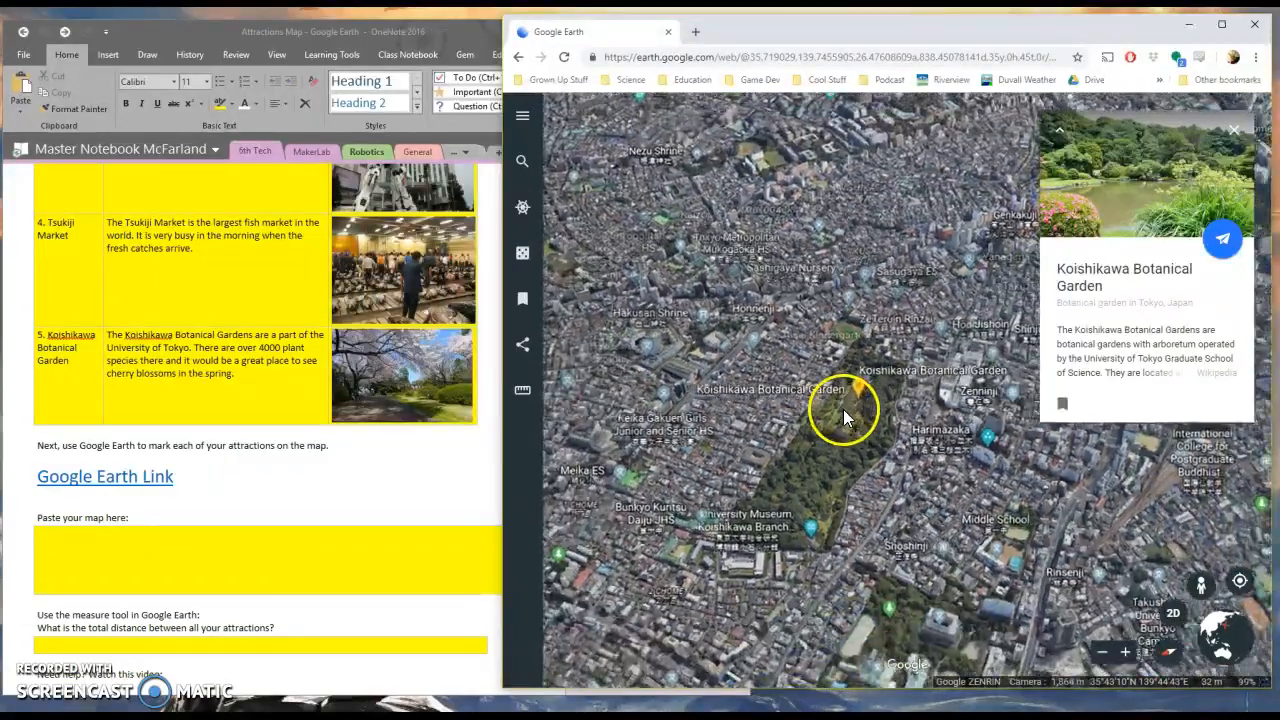
left_click(1102, 652)
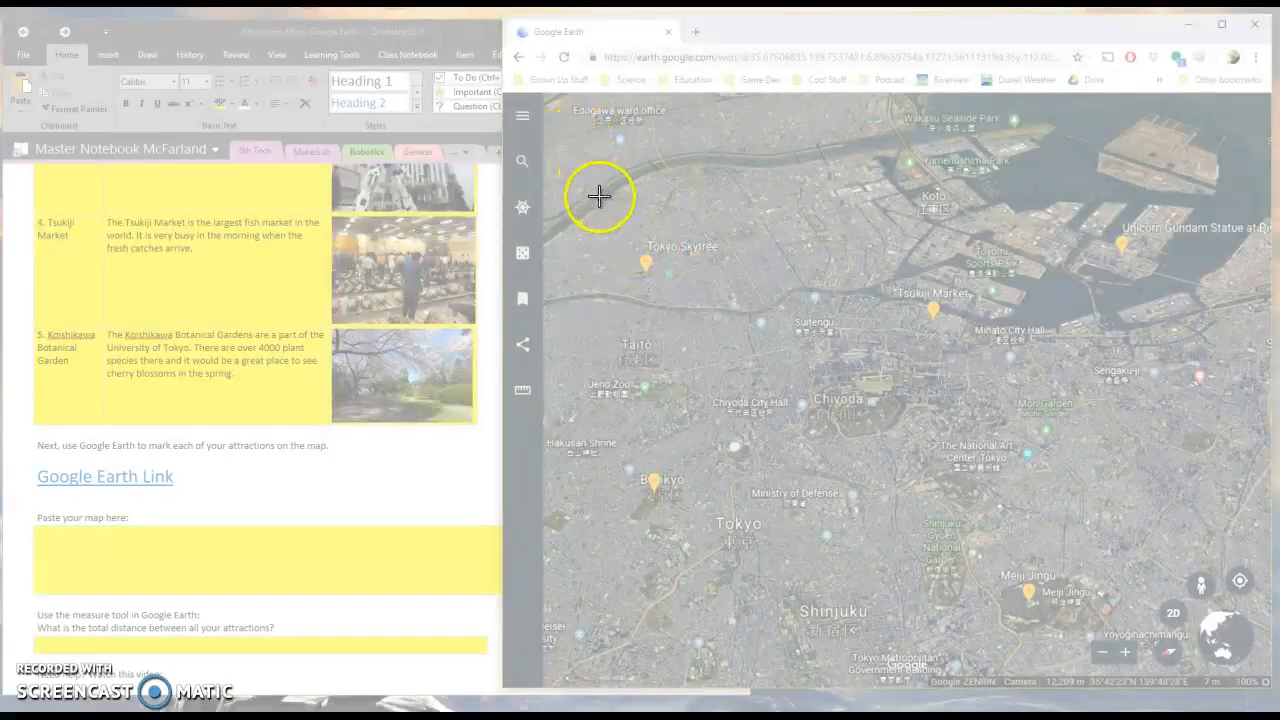
mouse_move(600, 168)
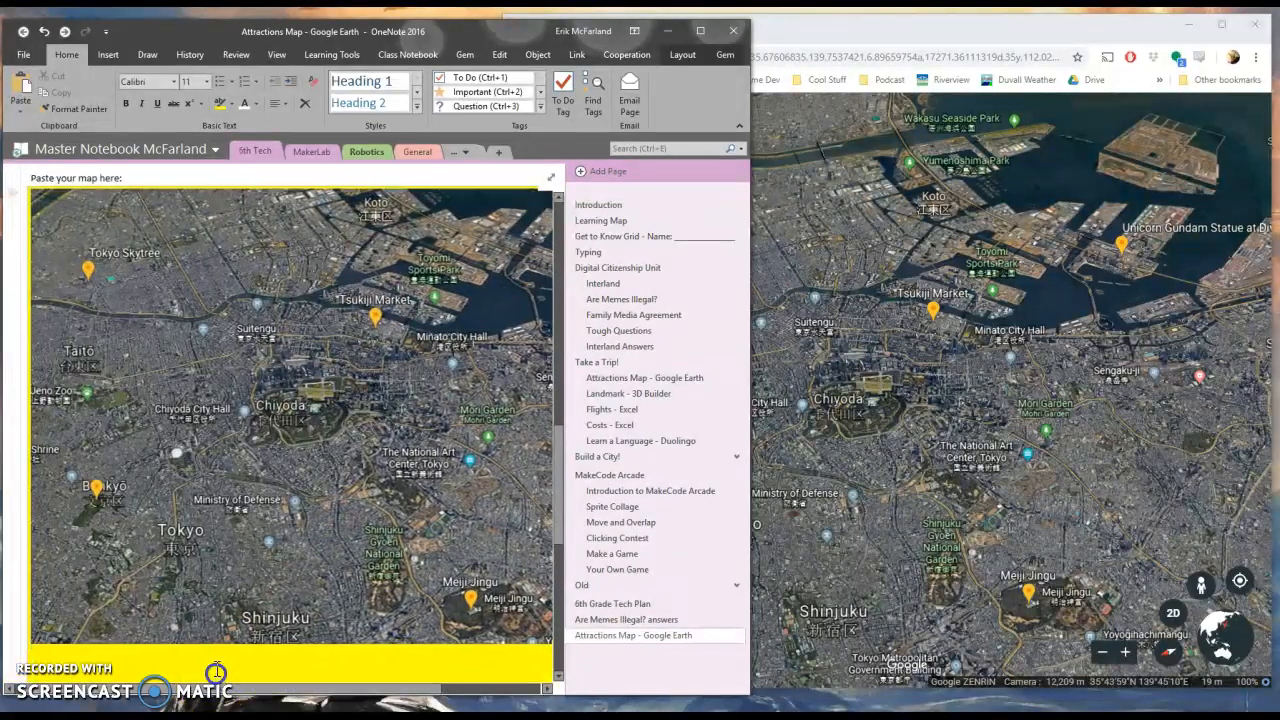
Scroll the OneNote page down to the measure-tool distance question and answer box
scroll("down", 3)
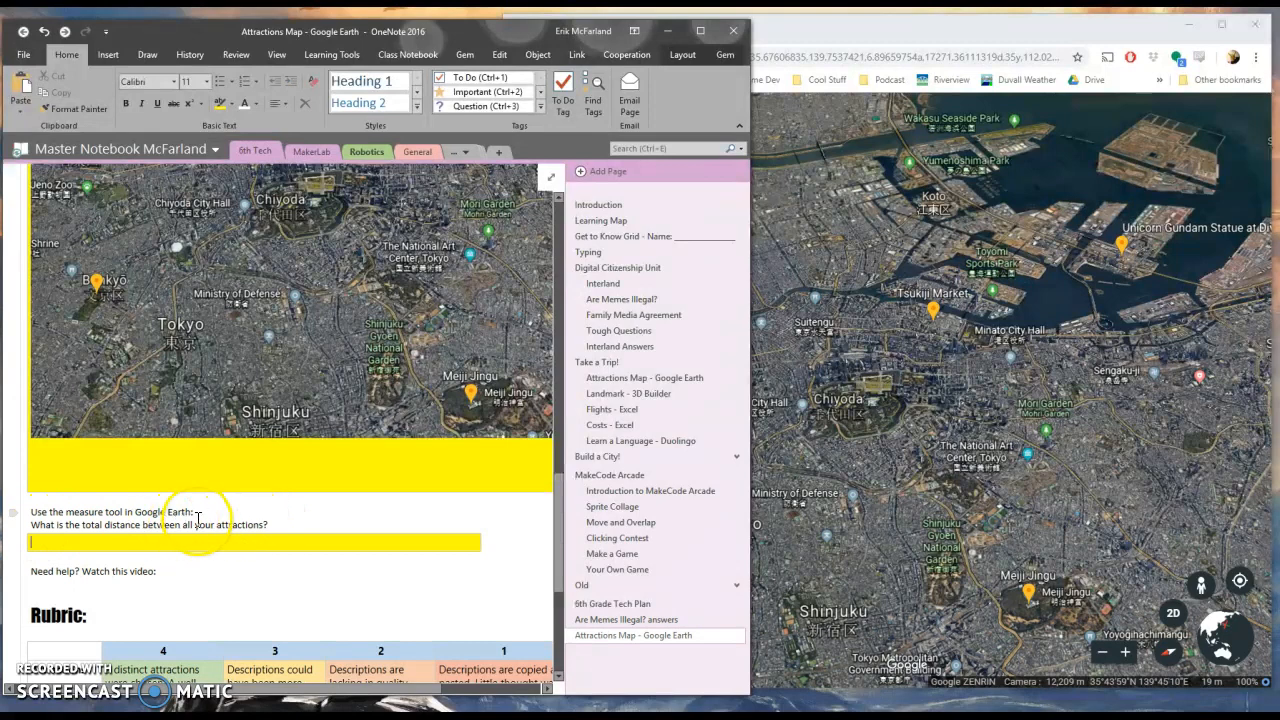
mouse_move(808, 44)
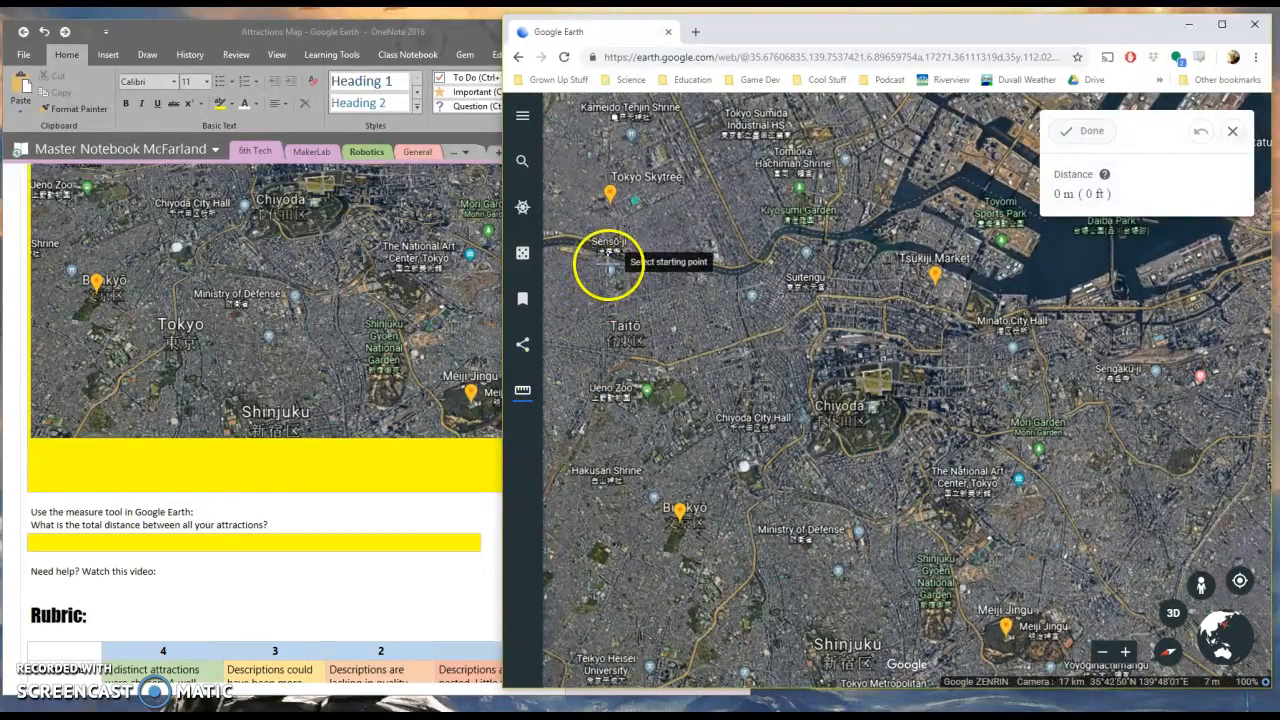
mouse_move(1050, 210)
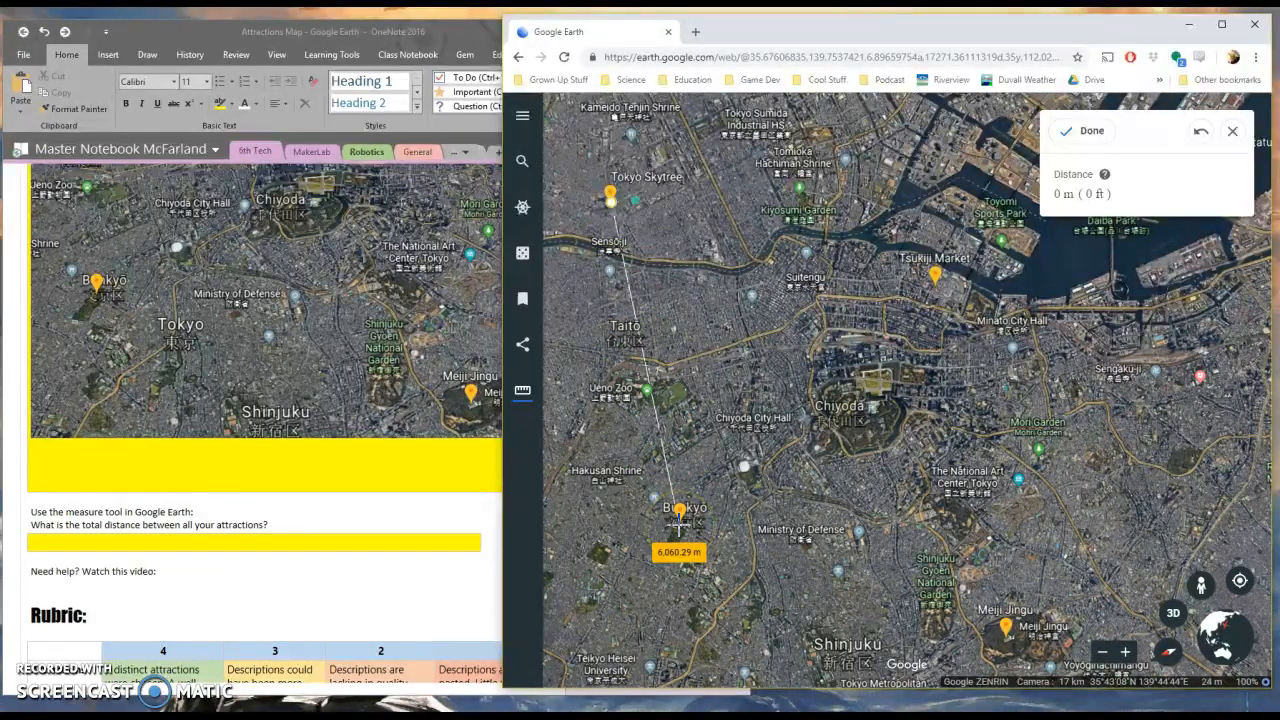
Extend the measured path through the remaining bookmark pins, totaling 23.72 km (14.74 mi)
left_click(1000, 630)
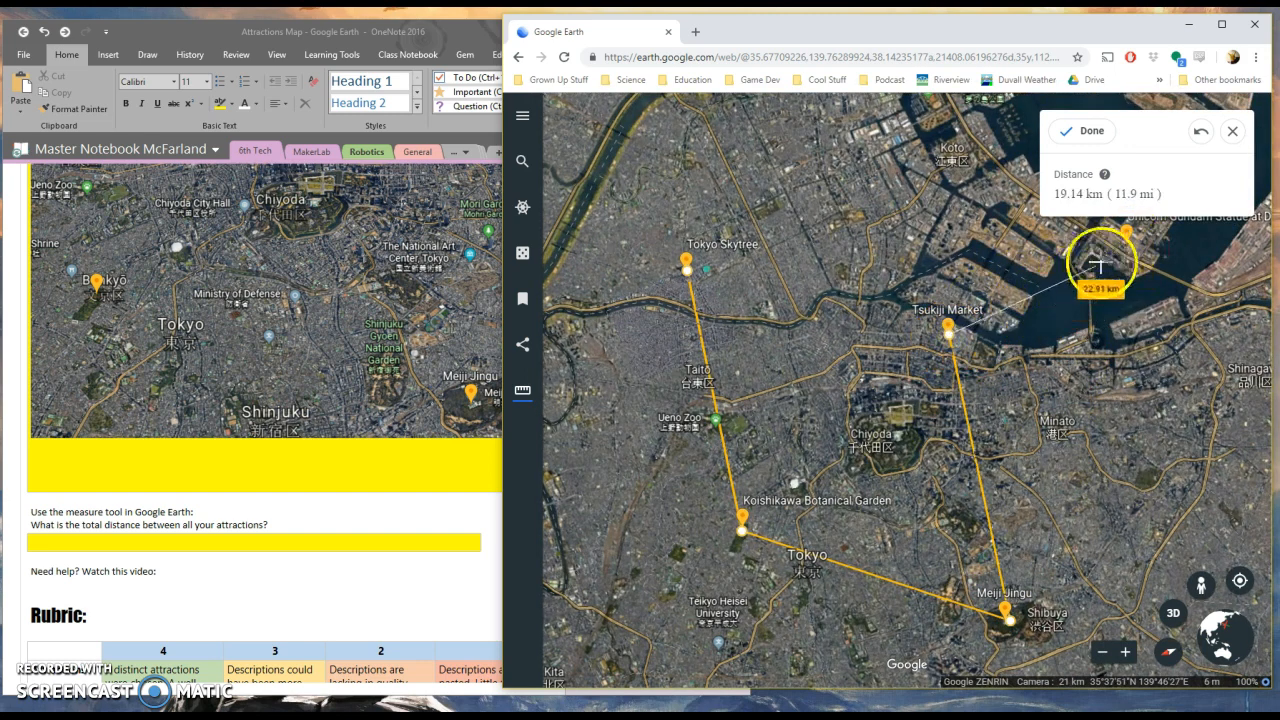
left_click_drag(1098, 264, 1124, 240)
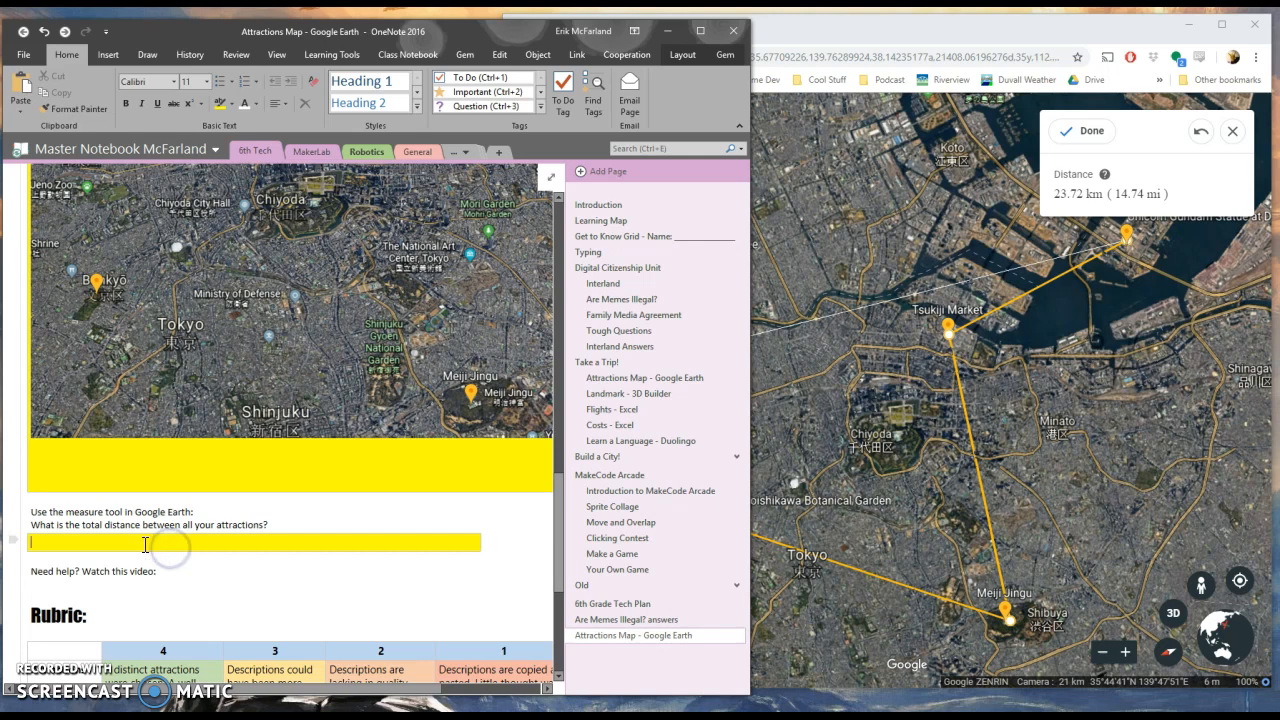
Enter '14.71 miles' in the yellow answer box below the distance question
type("14.71")
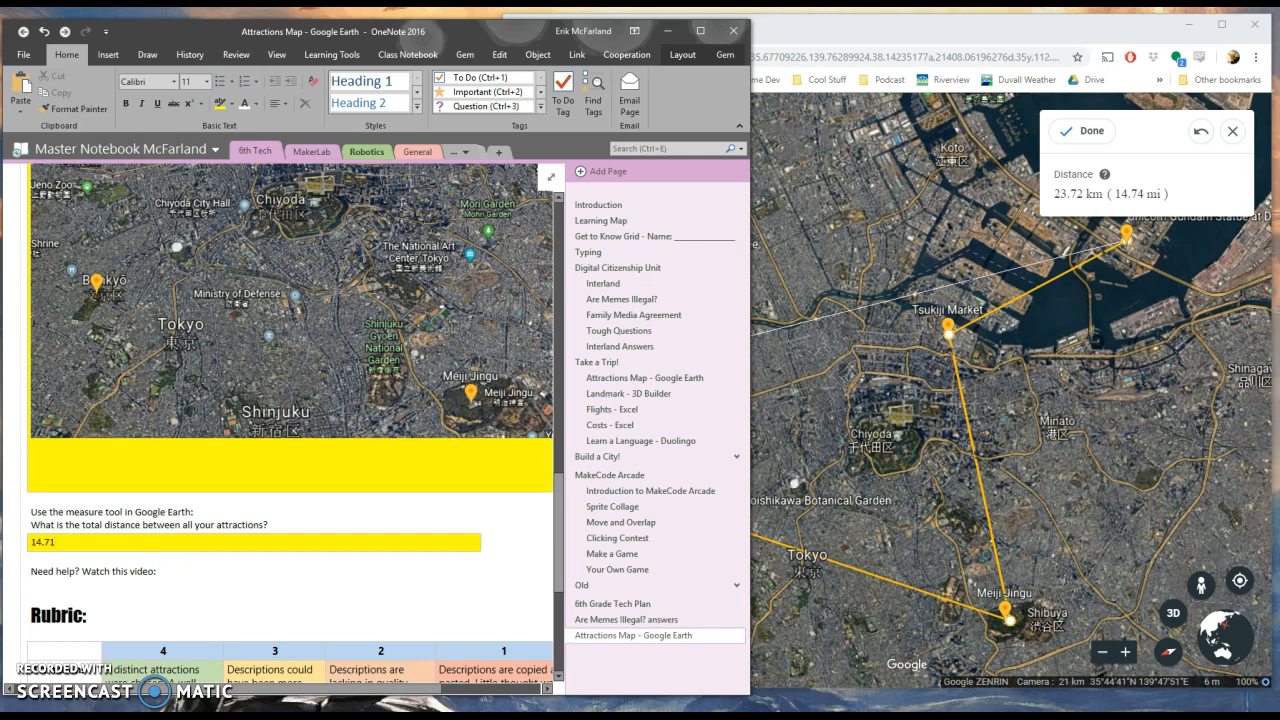
type("miles")
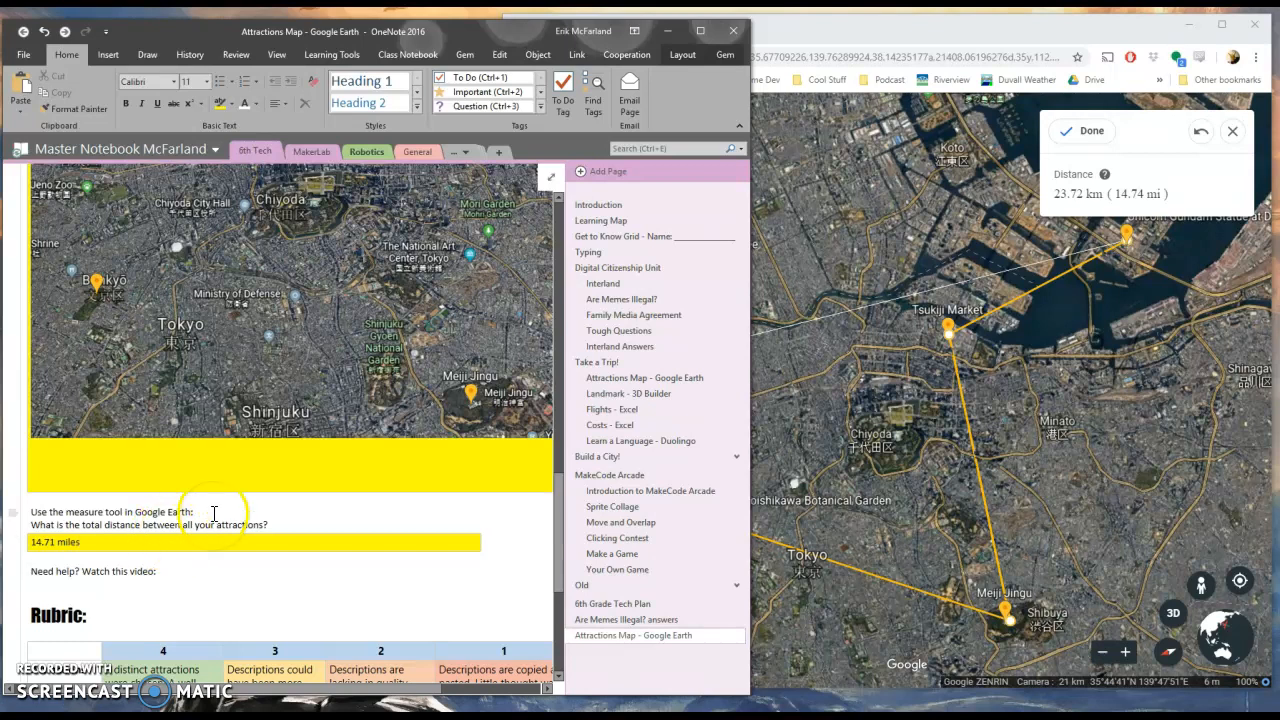